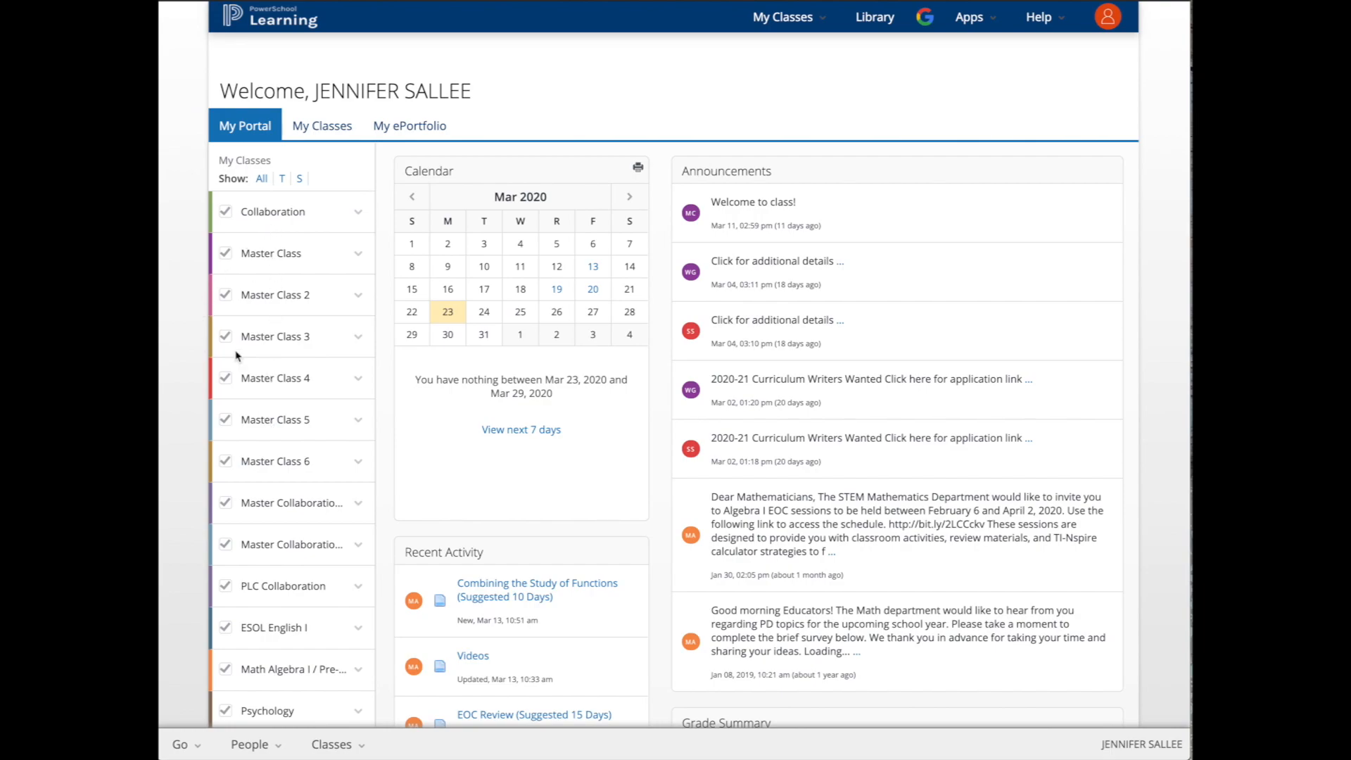
# Step: Search People for the surname 'sallee' and select the matching teacher
pyautogui.scroll(-3)
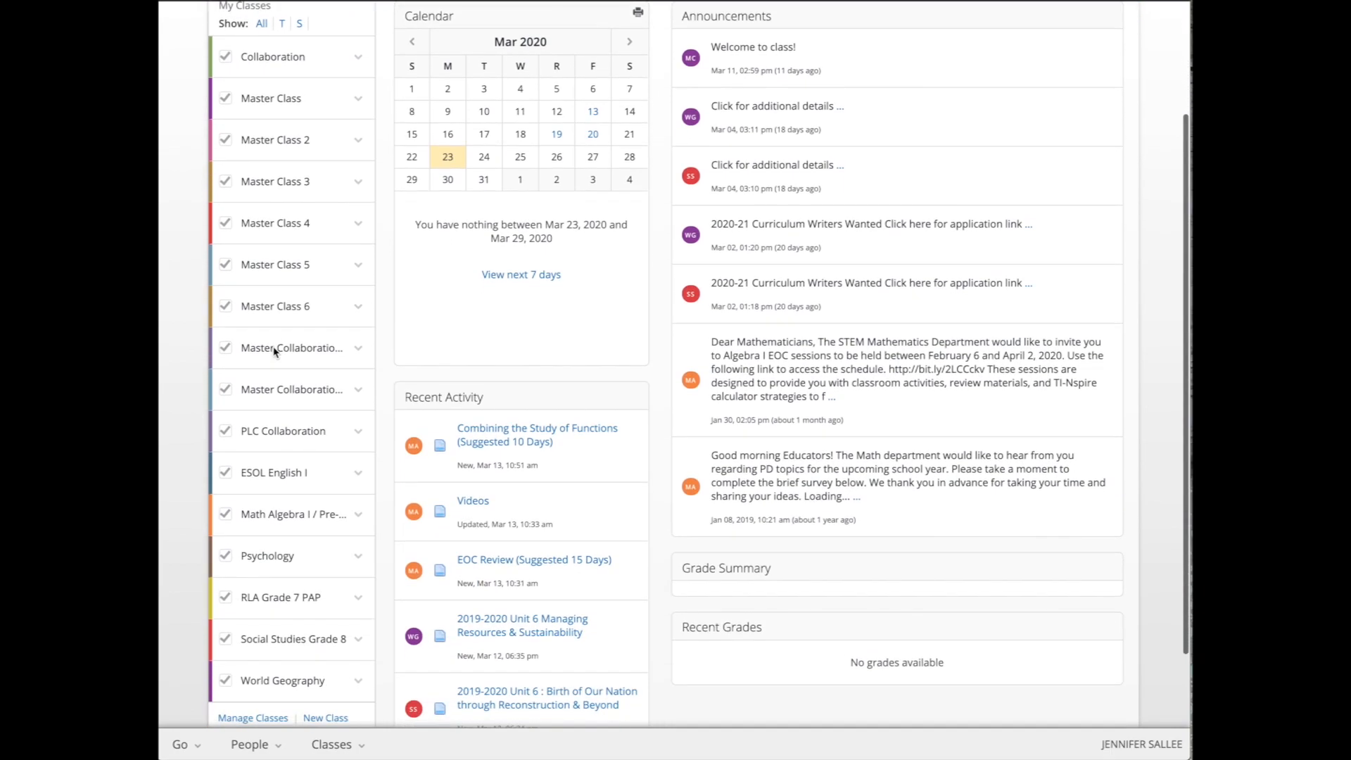
pyautogui.scroll(-3)
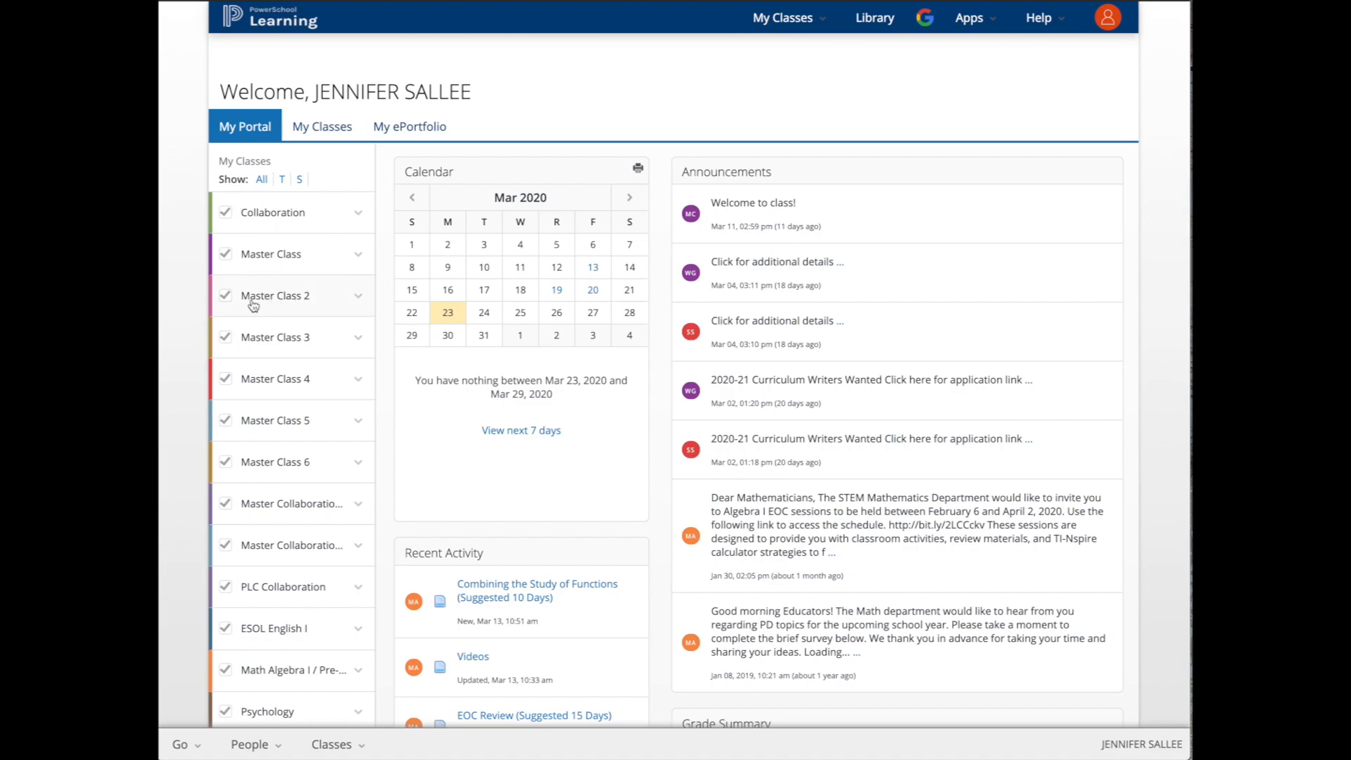
pyautogui.scroll(-3)
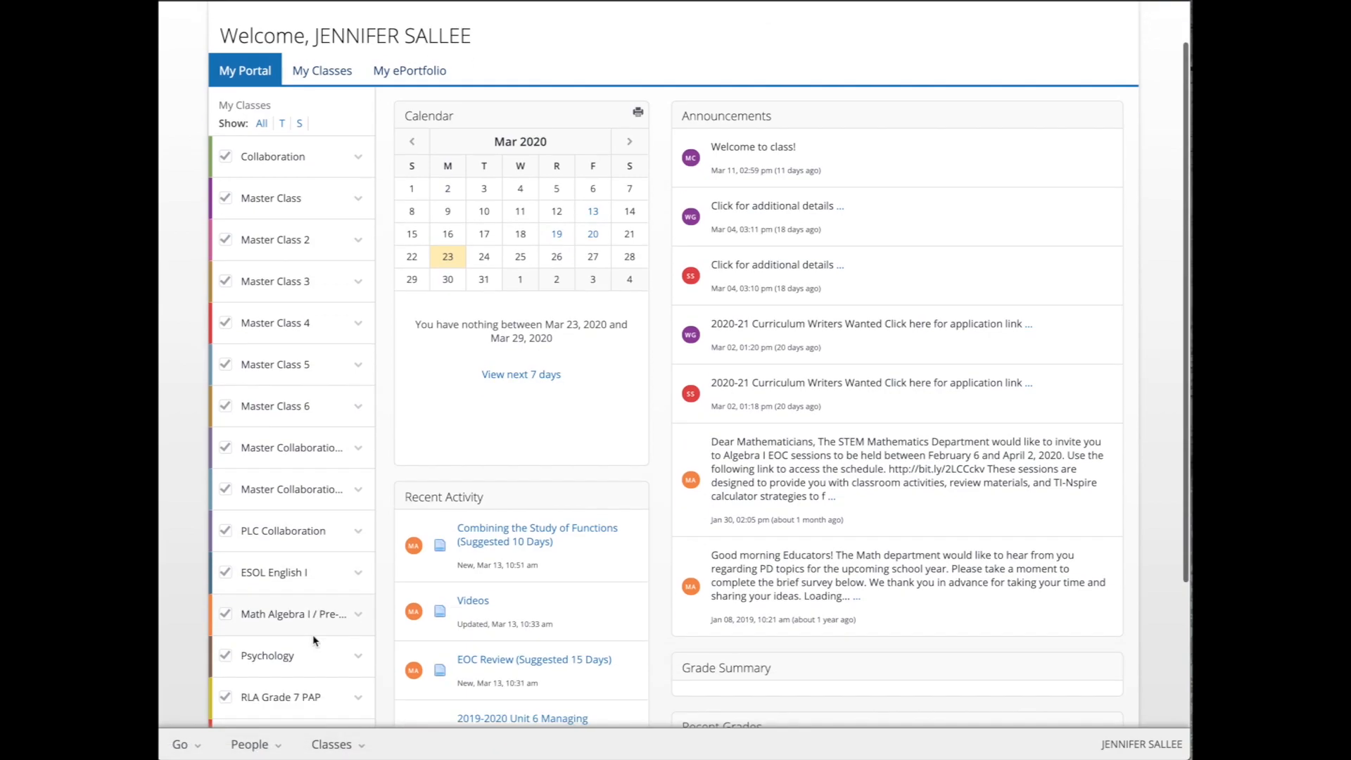
pyautogui.click(249, 743)
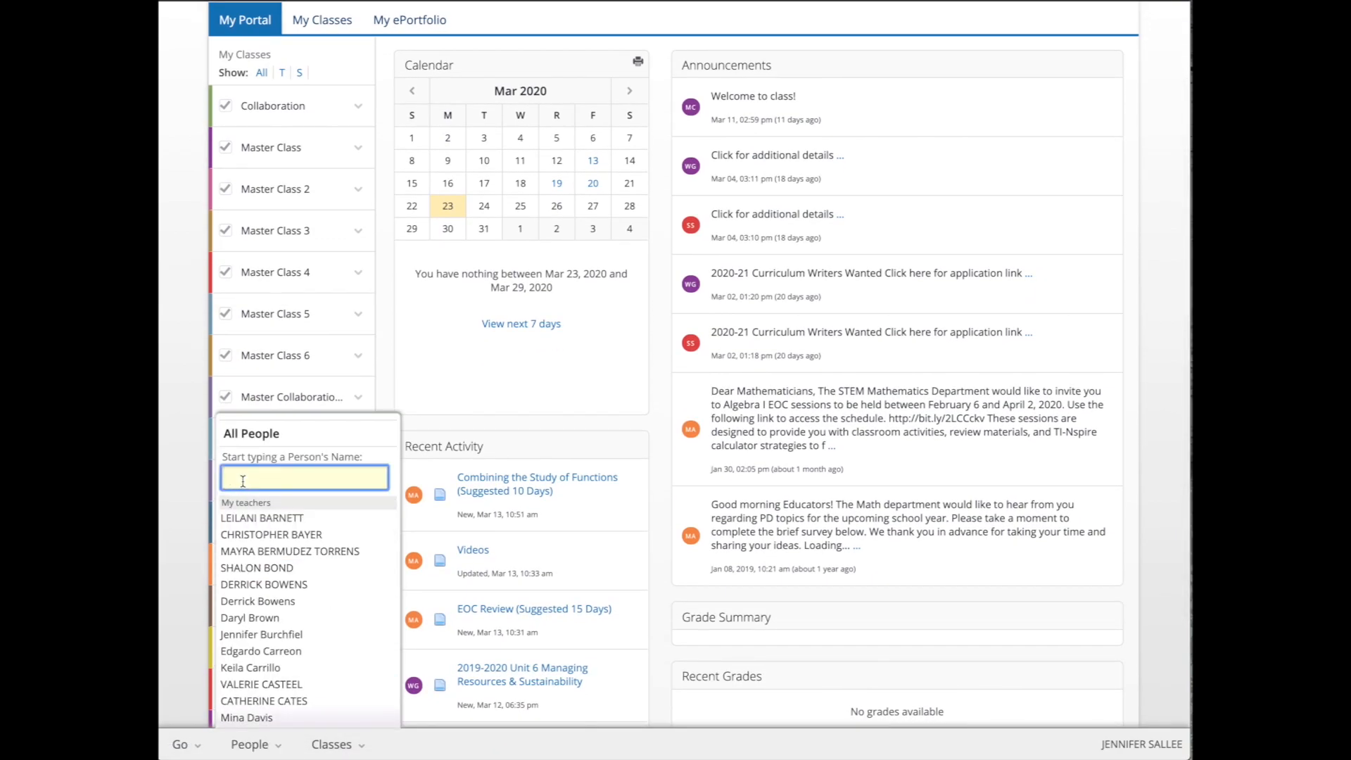
pyautogui.write('sallee')
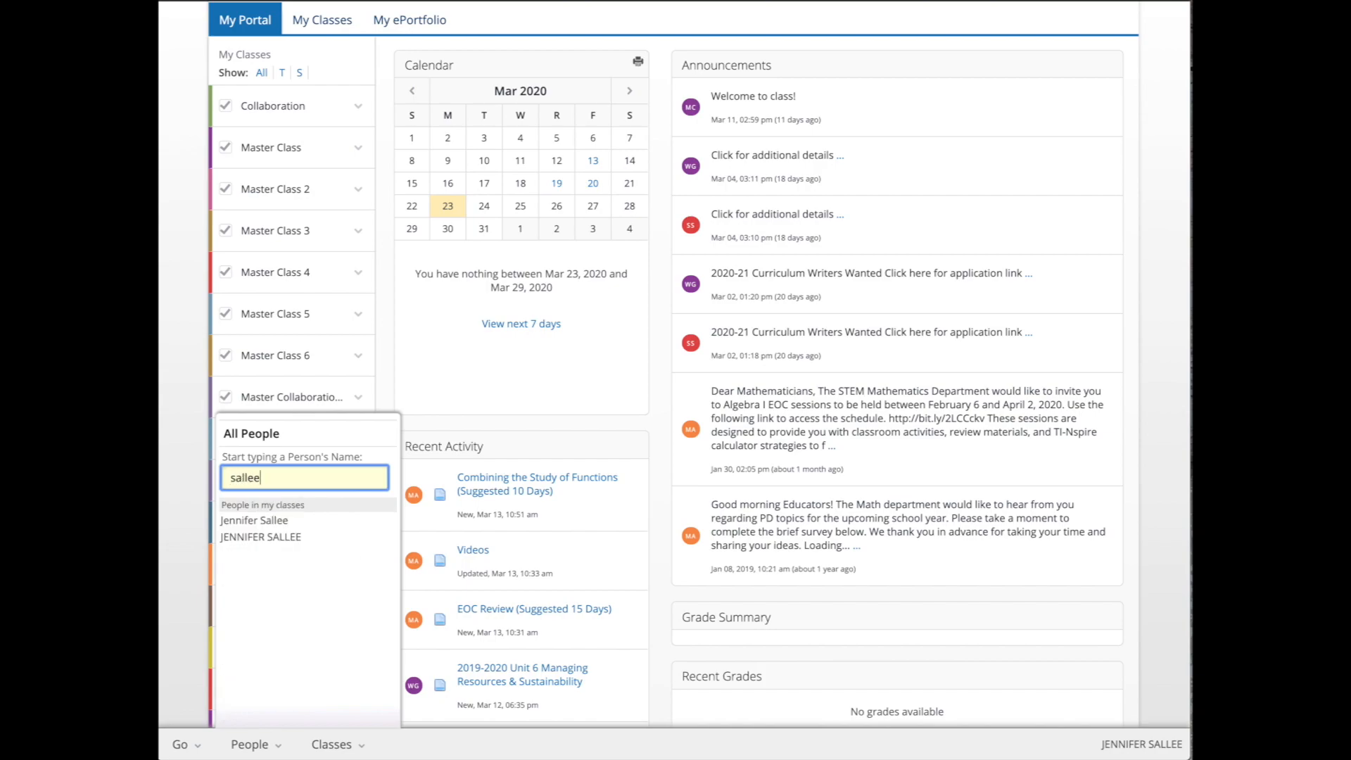
pyautogui.click(253, 519)
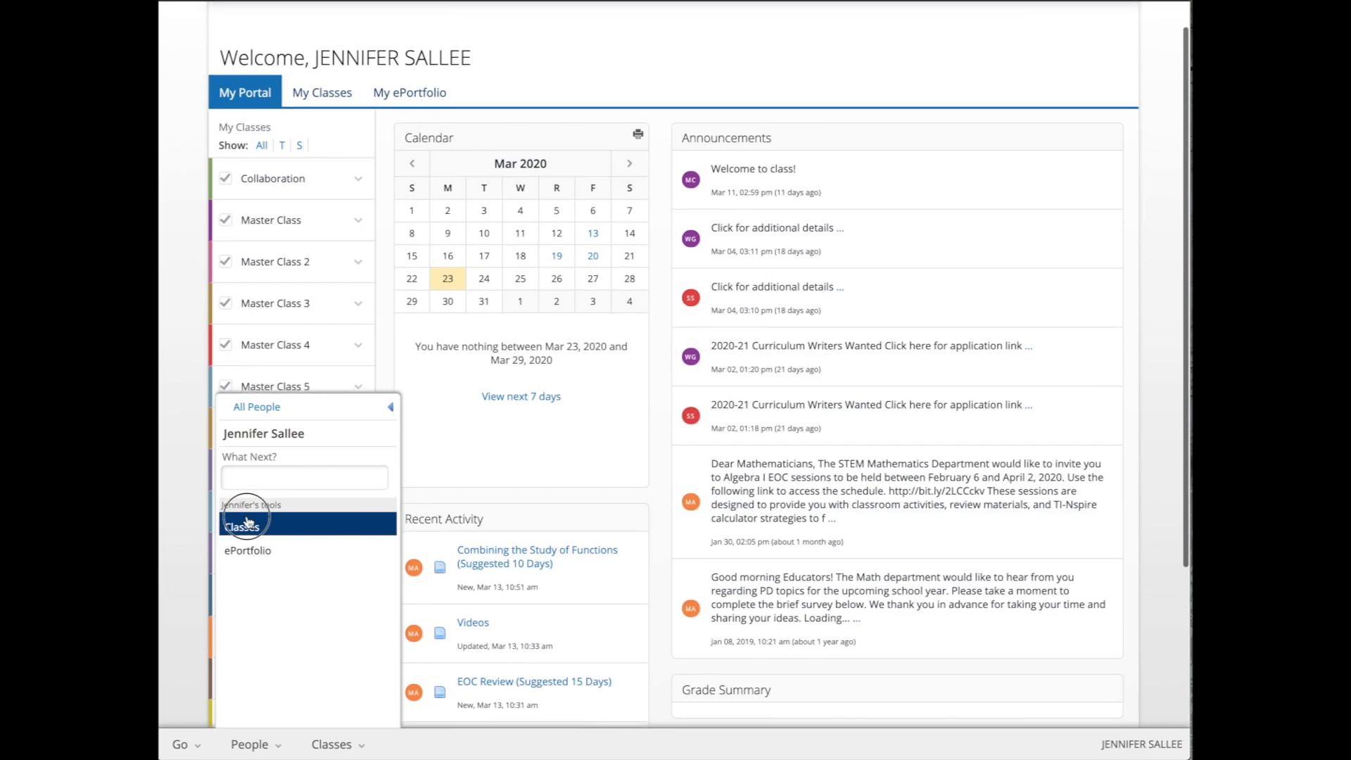
# Step: From the teacher's Classes, select Math Algebra I / Pre-AP / Dual Language and go into it
pyautogui.click(240, 525)
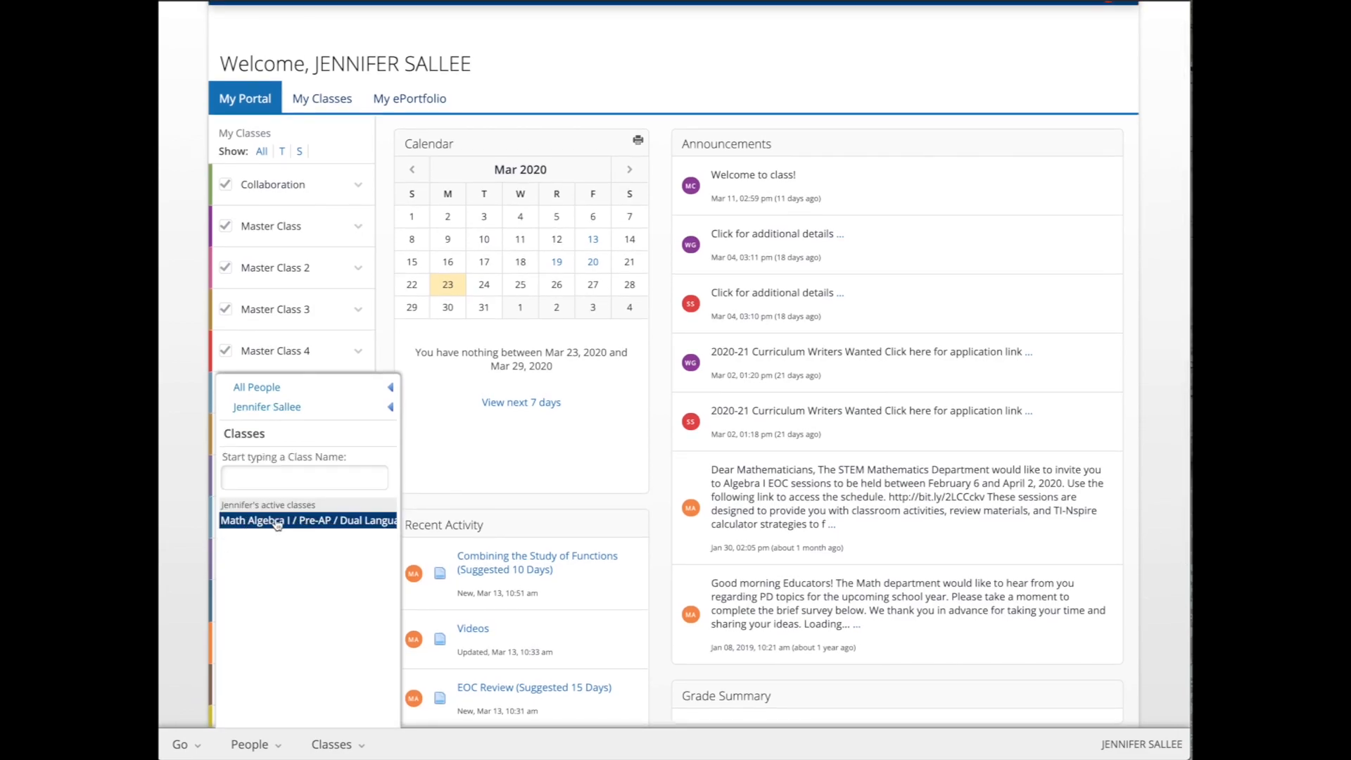
pyautogui.click(308, 520)
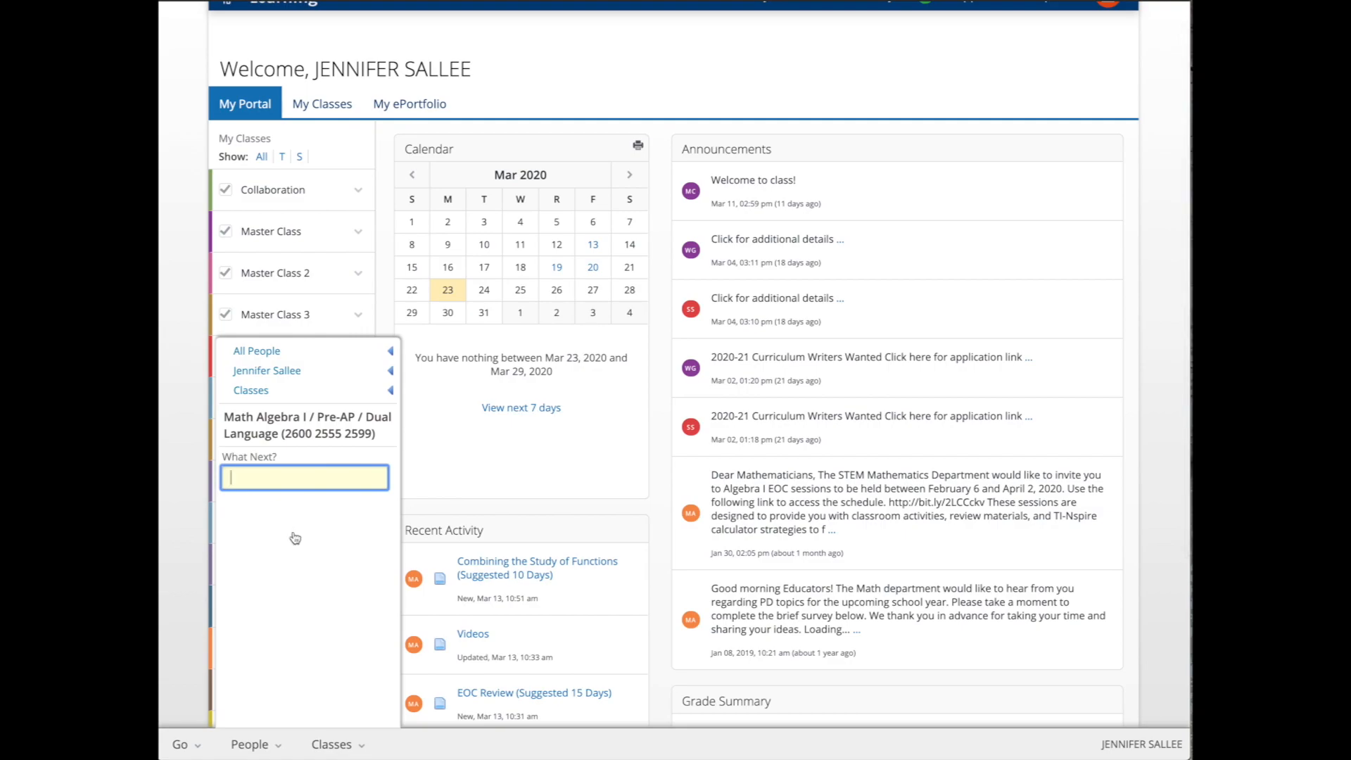
pyautogui.click(304, 477)
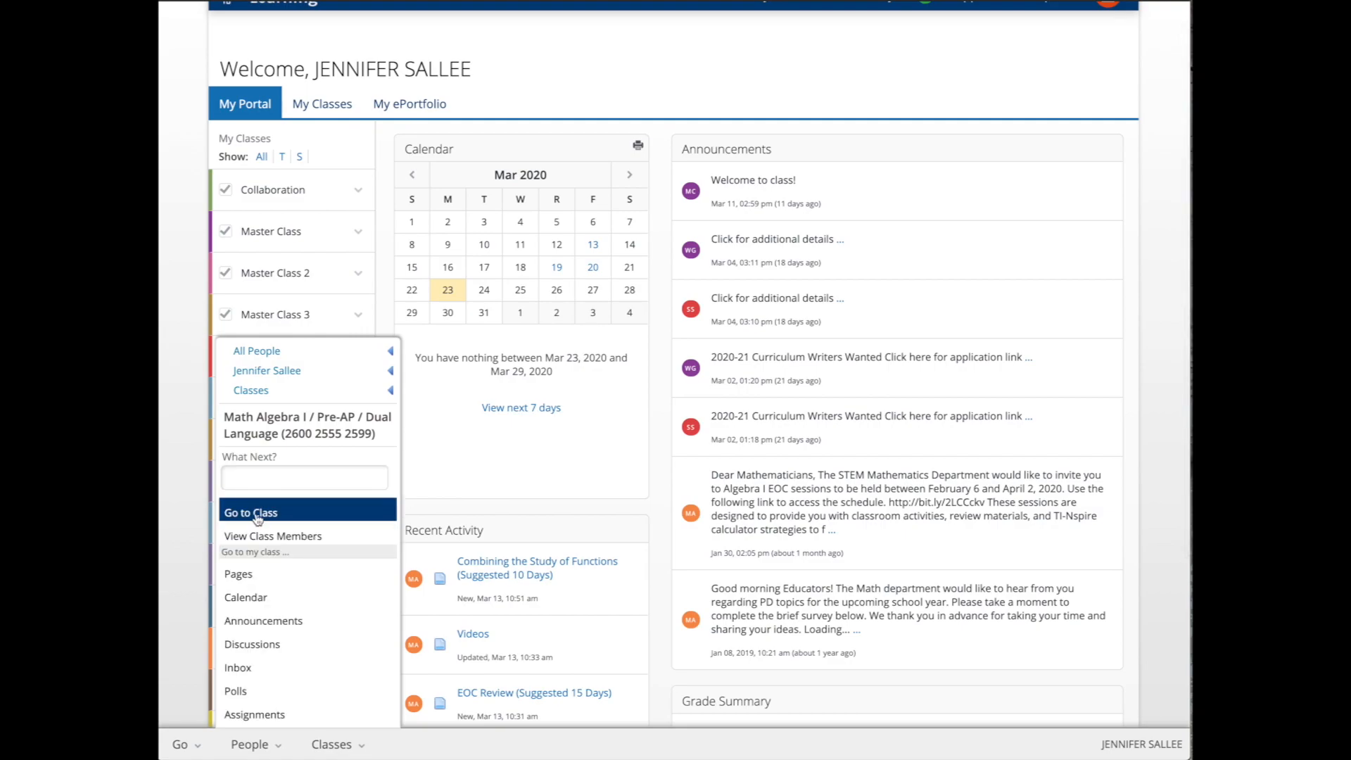
pyautogui.click(250, 513)
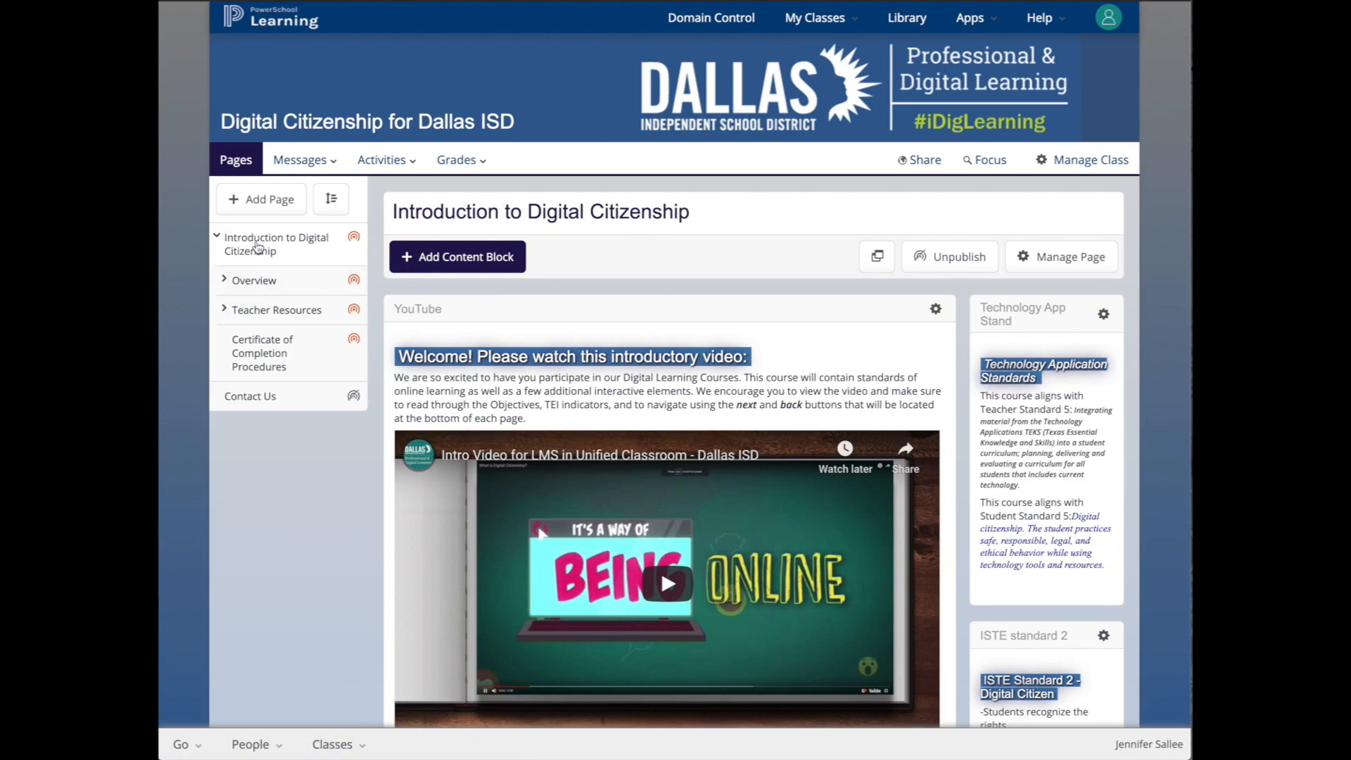
# Step: View the Introduction page, then the Overview page with the course structure
pyautogui.click(253, 280)
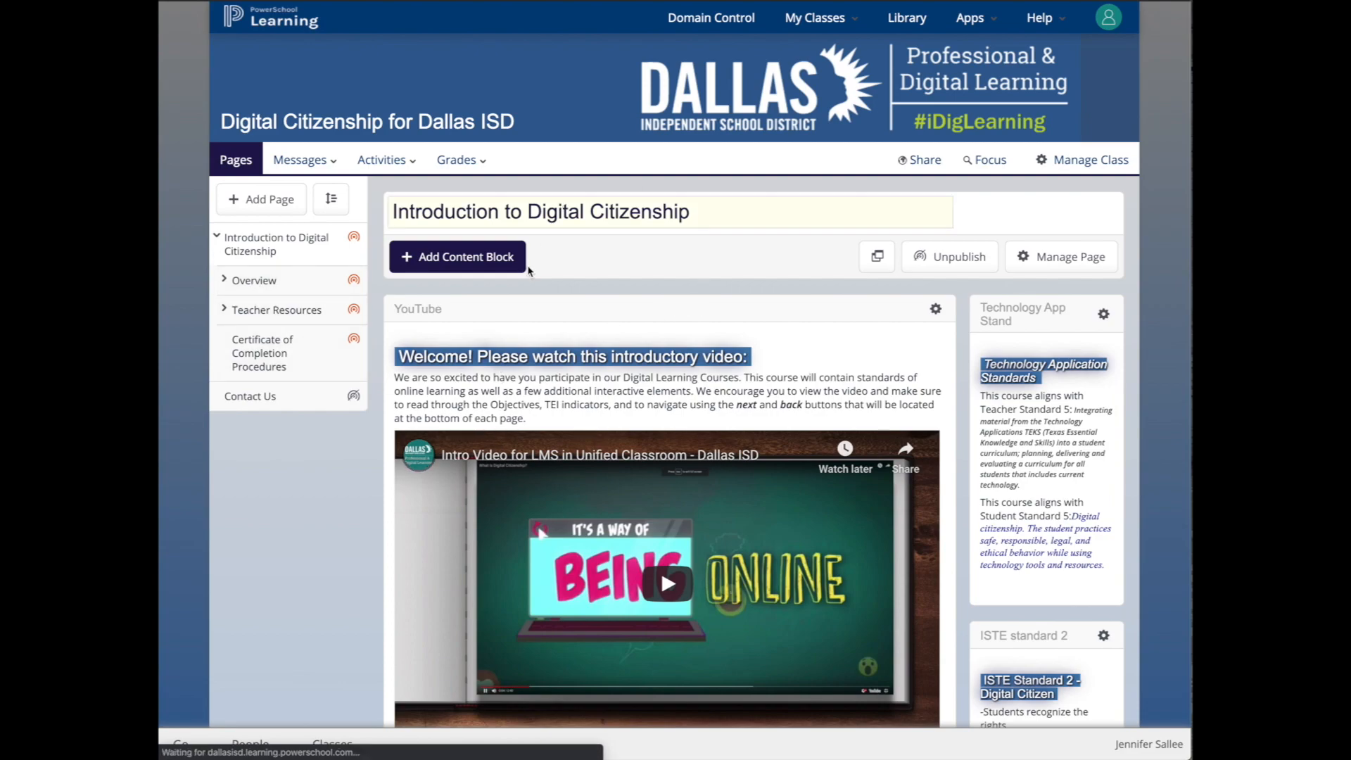
pyautogui.click(254, 280)
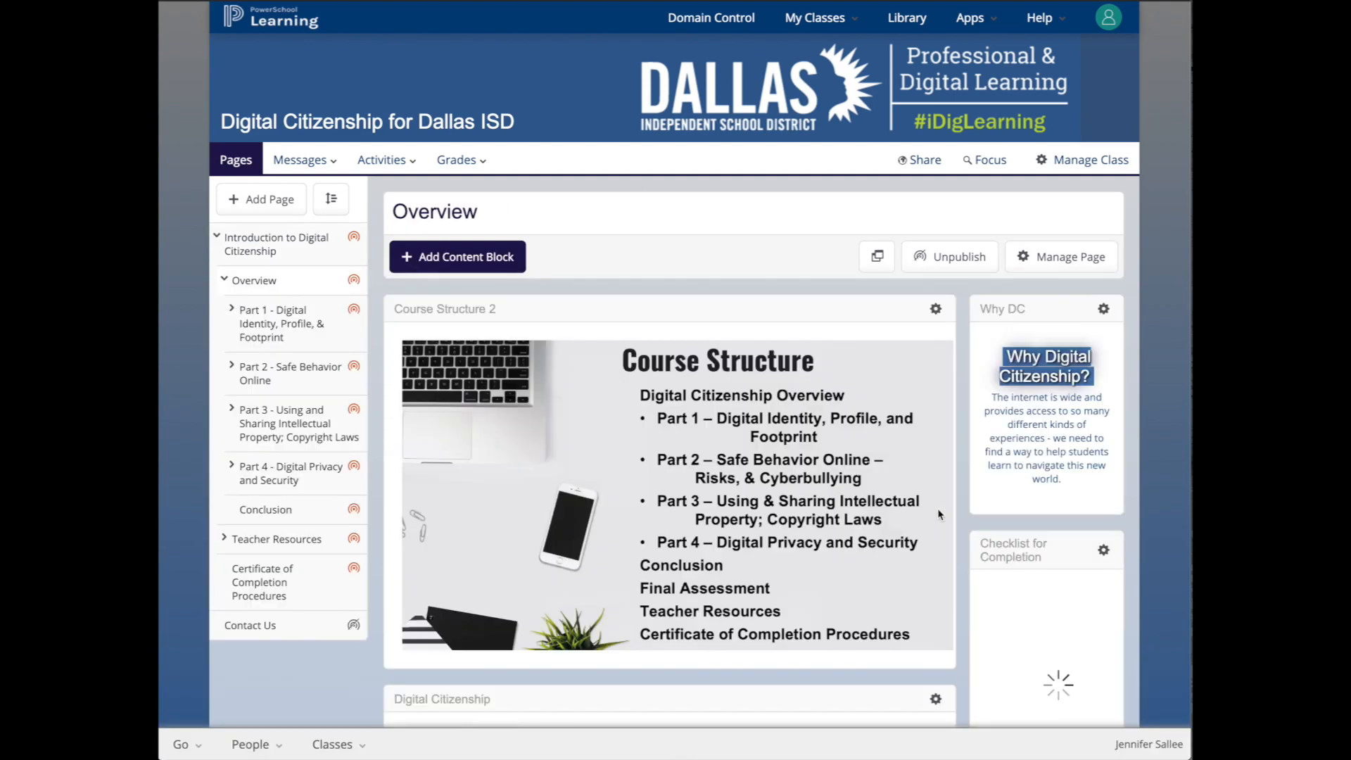
pyautogui.scroll(-3)
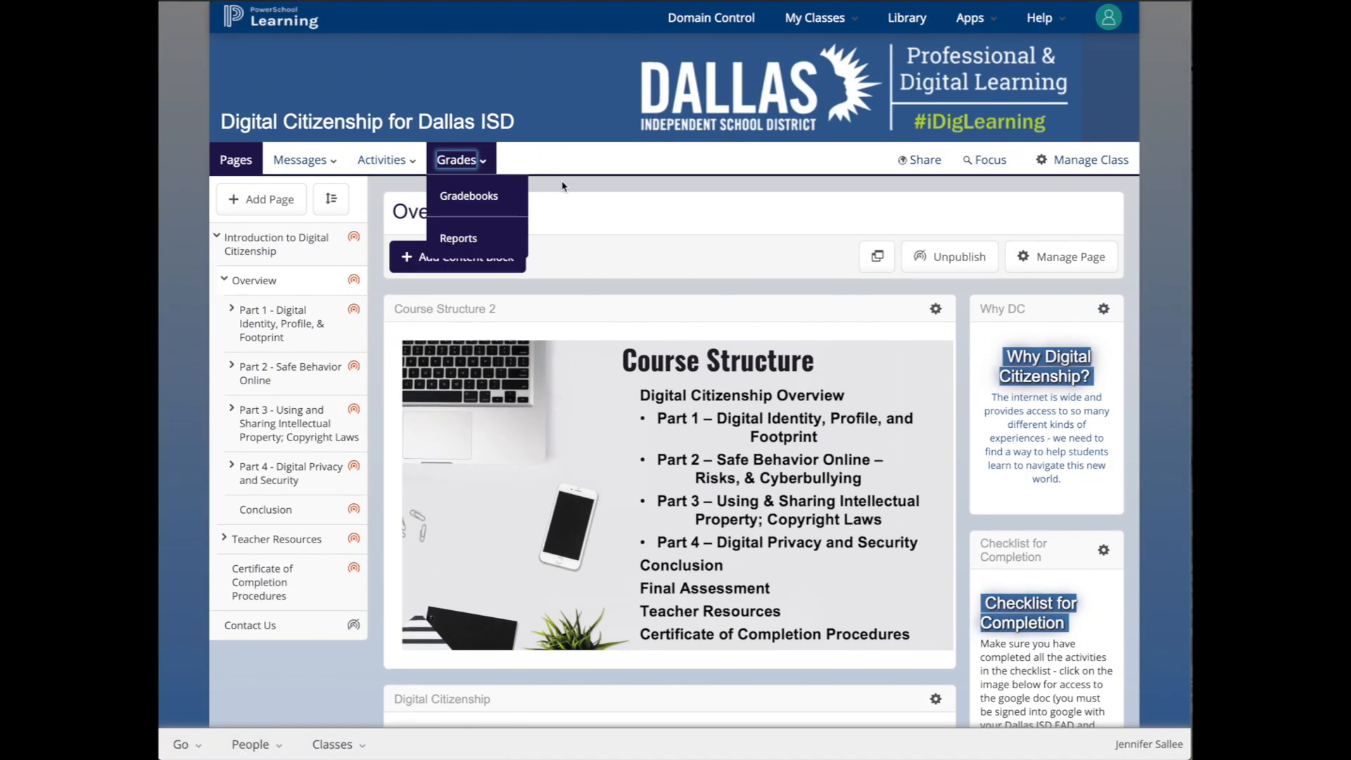
pyautogui.moveTo(459, 238)
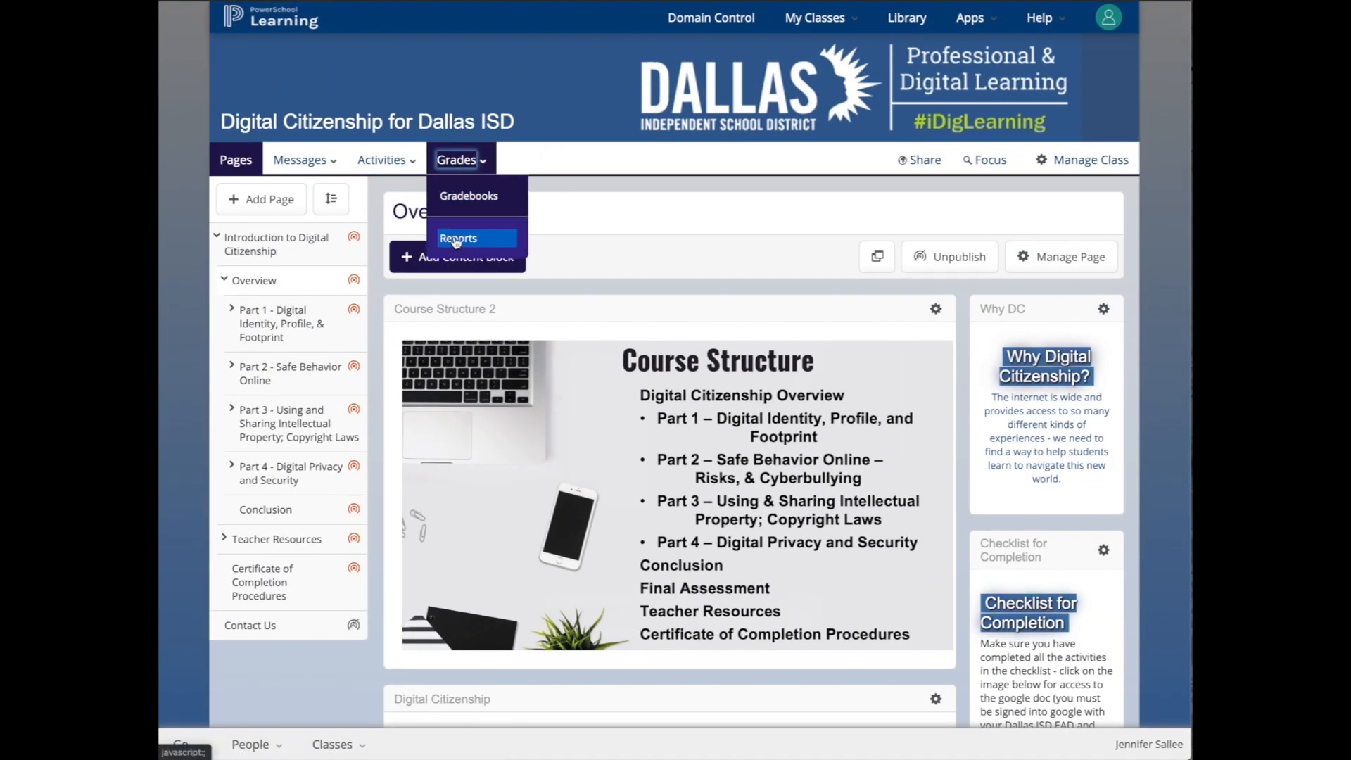
# Step: Look over the Grades menu options and return to the Introduction page
pyautogui.click(276, 243)
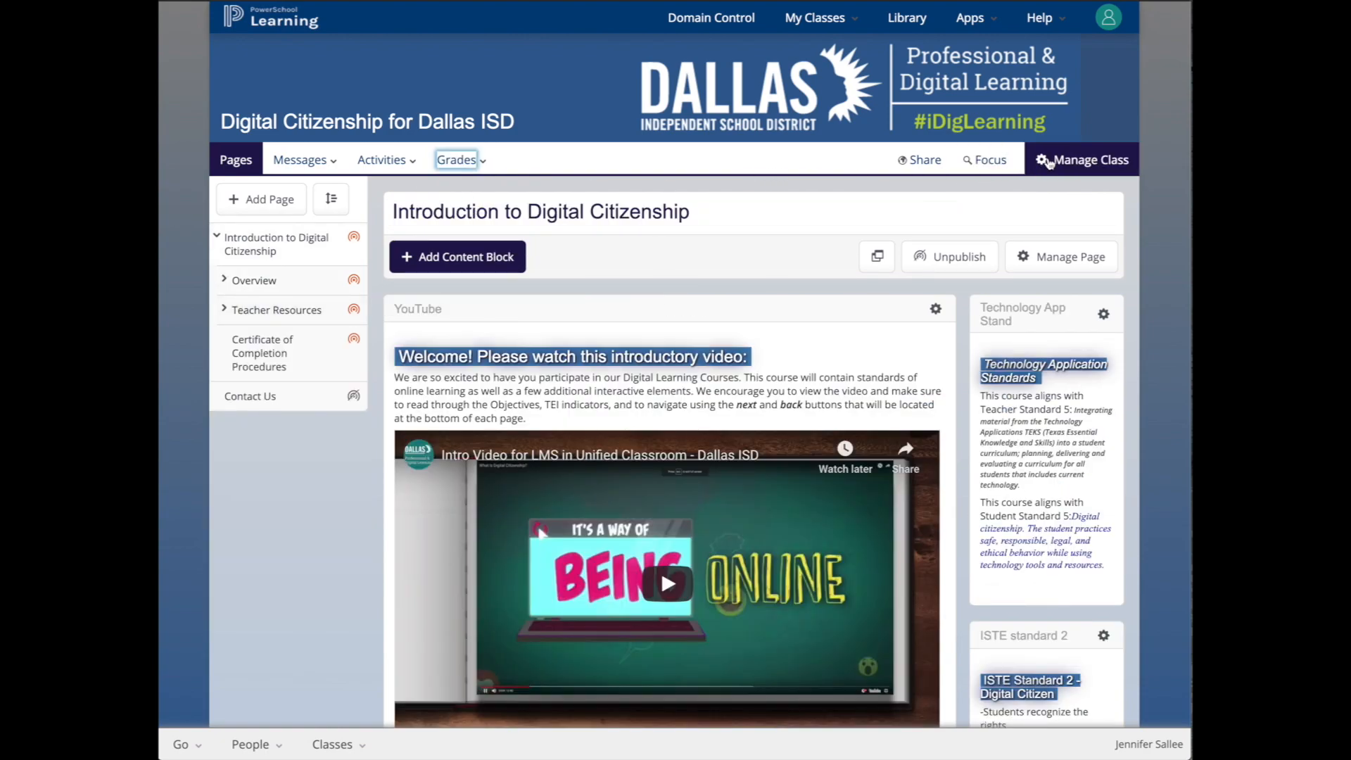
pyautogui.click(1089, 159)
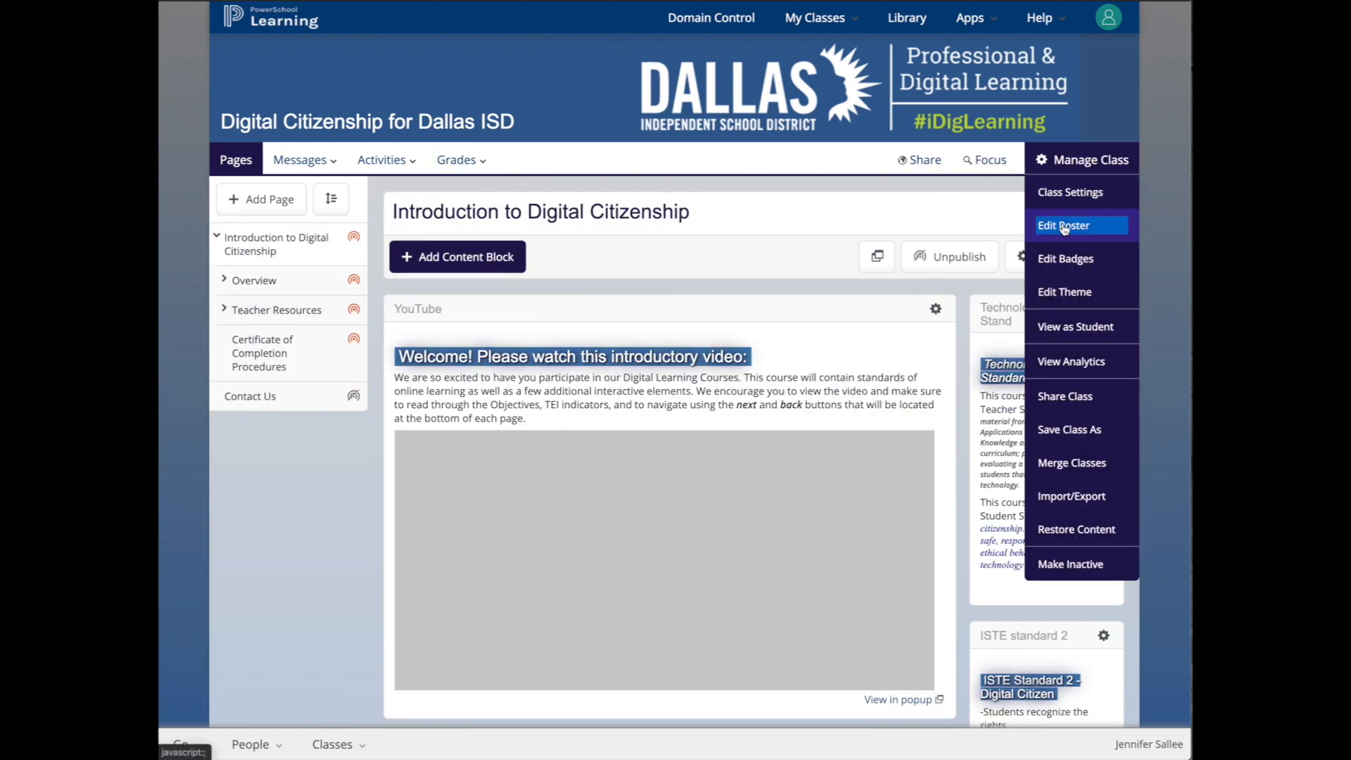
pyautogui.click(1064, 225)
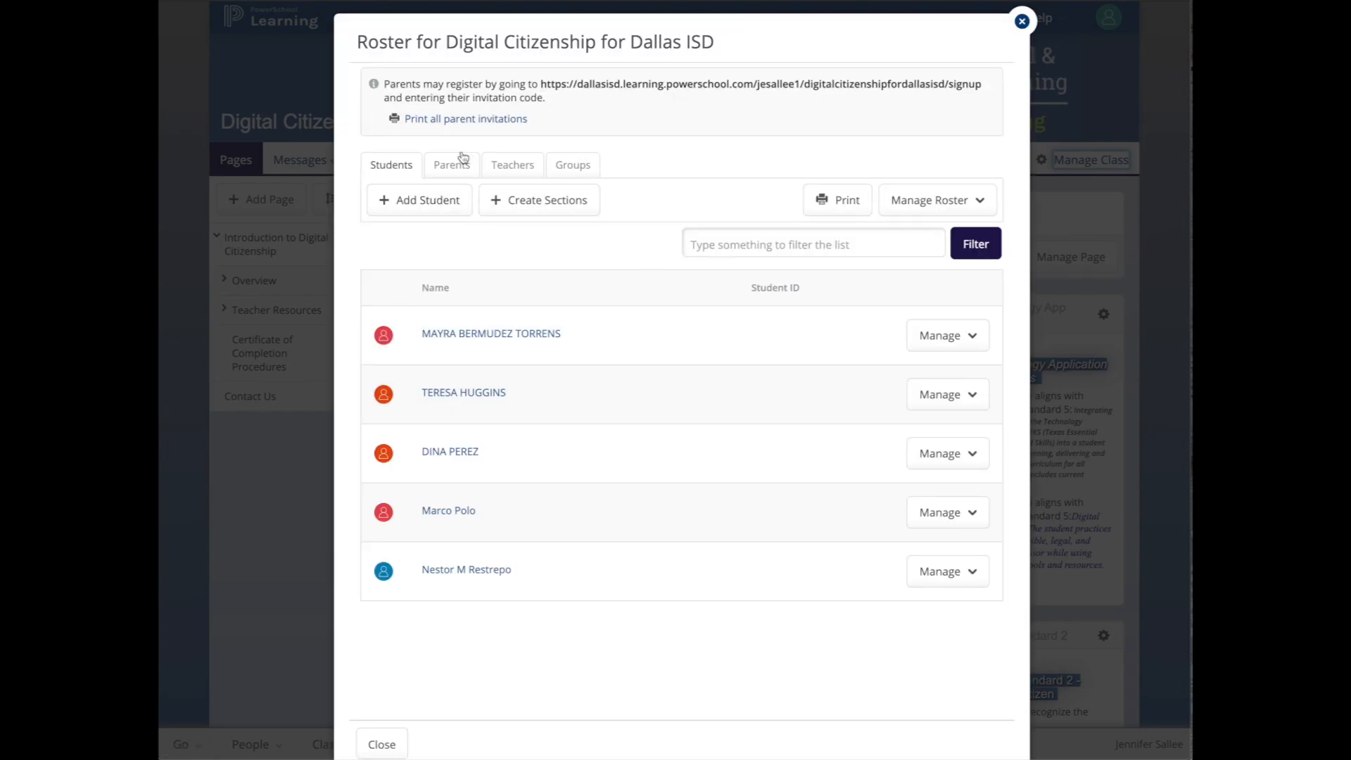
pyautogui.click(463, 393)
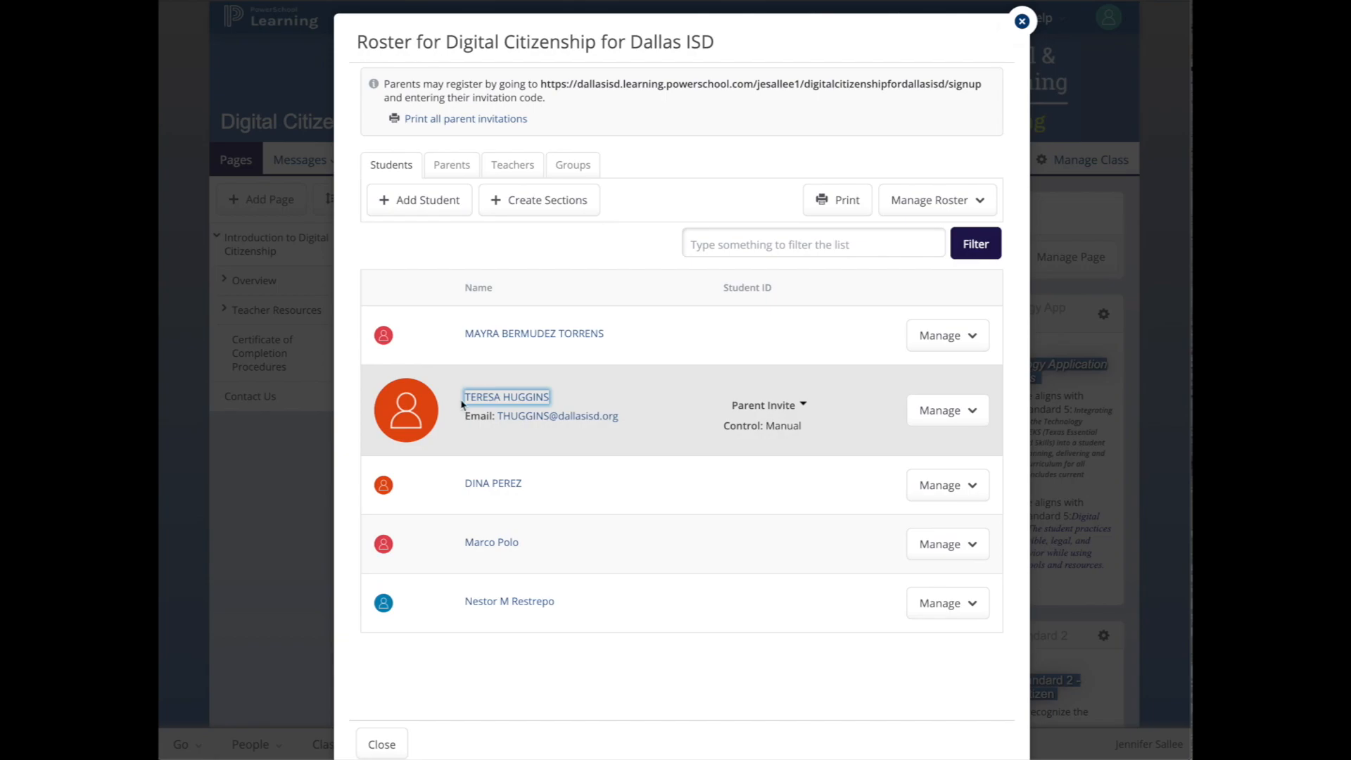
pyautogui.moveTo(666, 171)
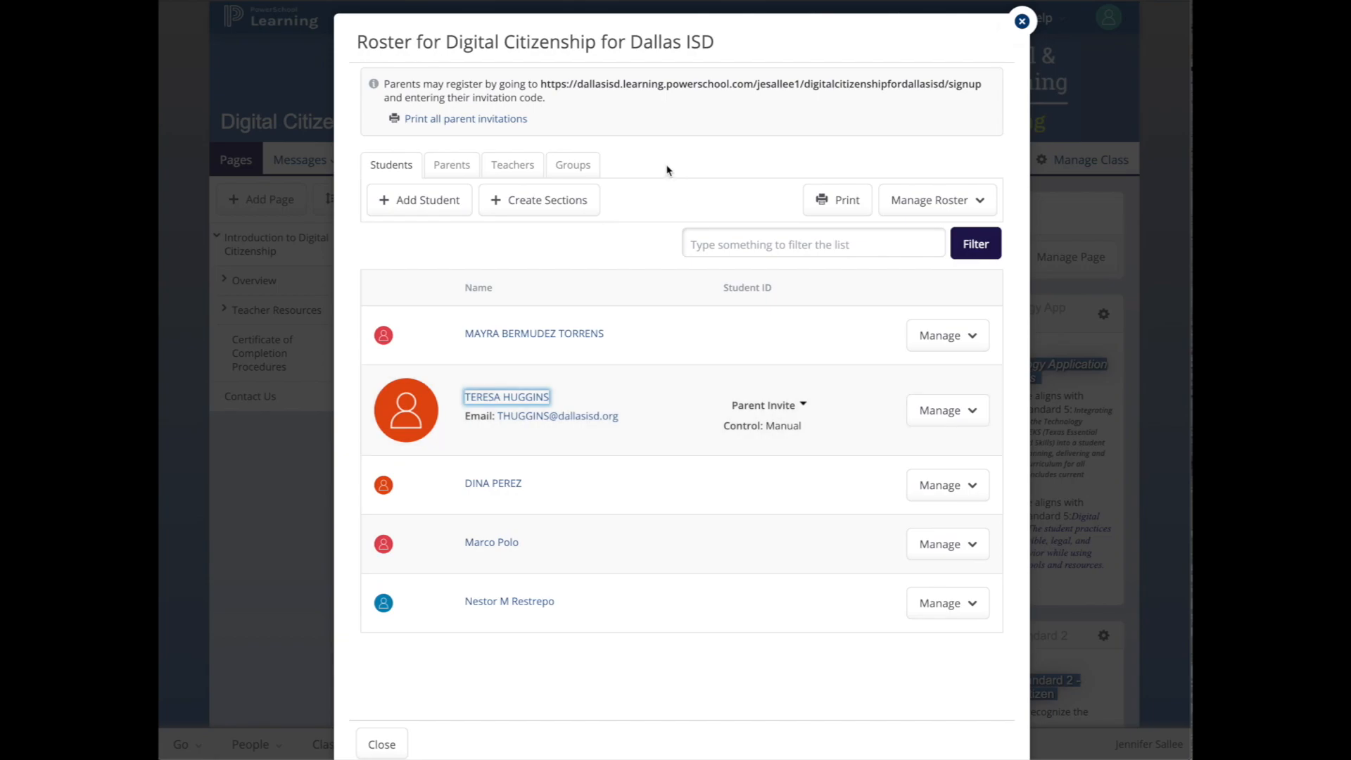
pyautogui.click(1022, 21)
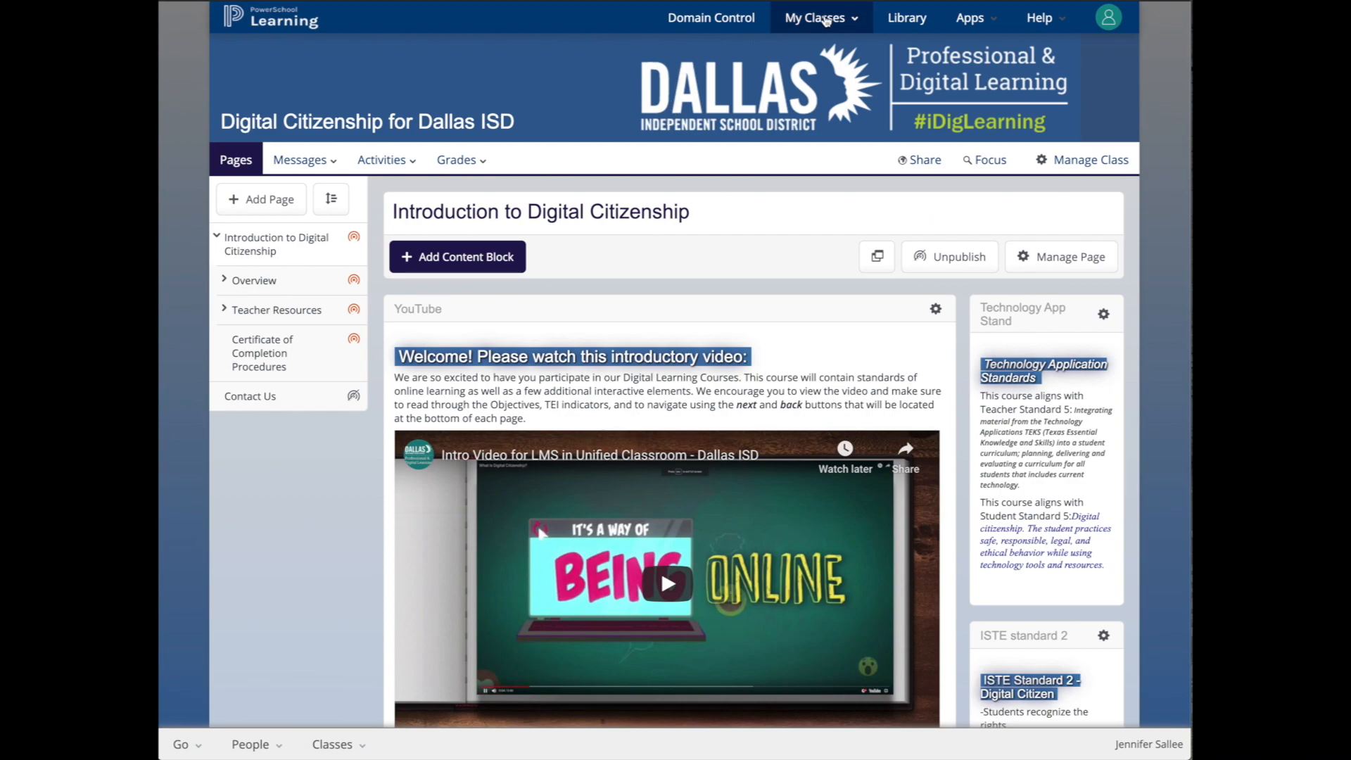
# Step: Show the full My Classes page listing all active classes from the top-bar dropdown
pyautogui.click(815, 17)
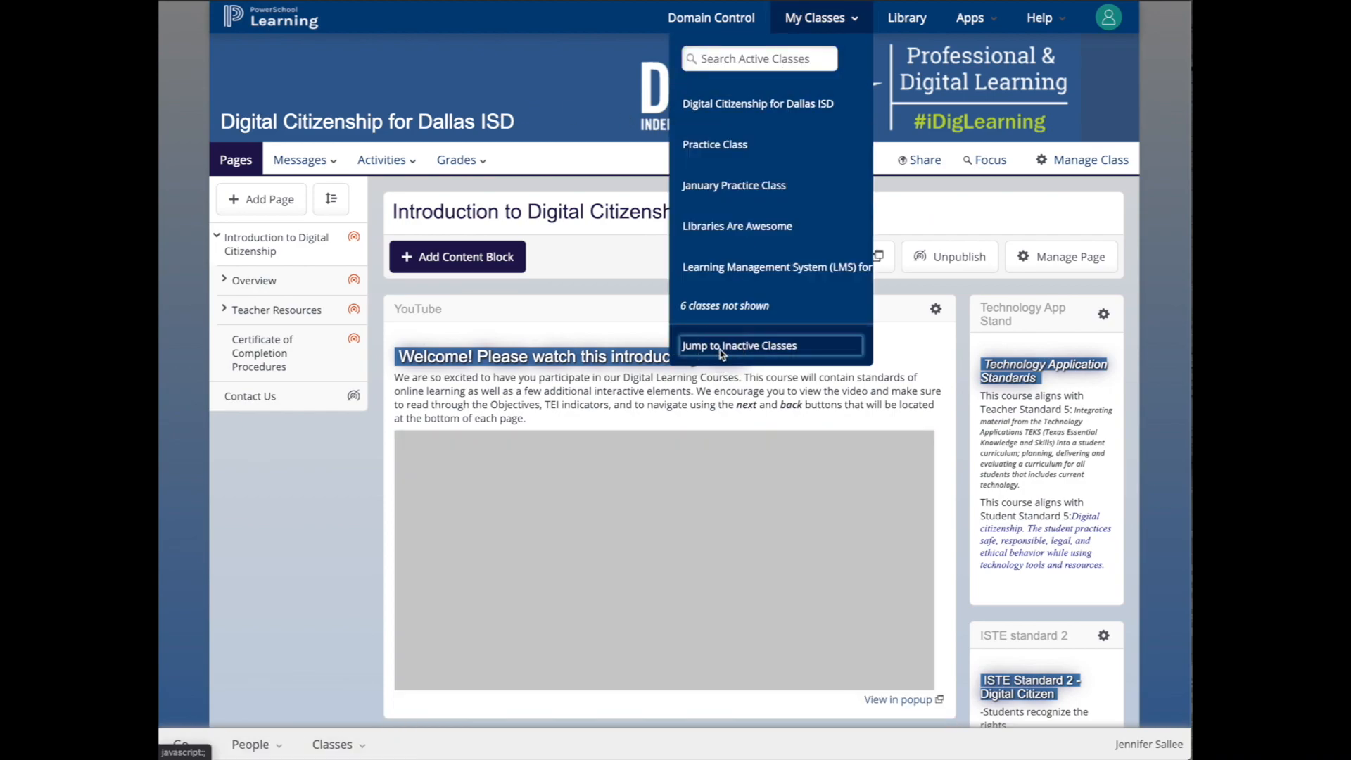
pyautogui.click(815, 17)
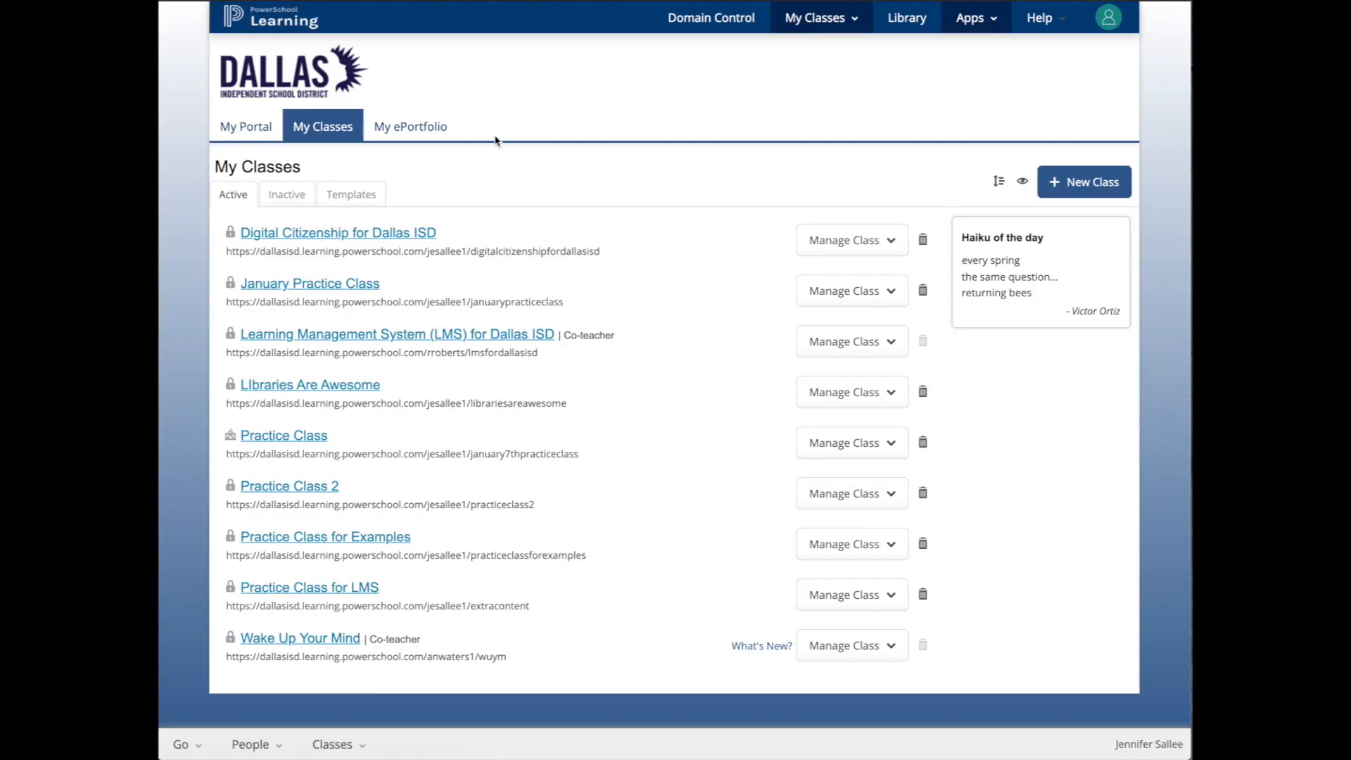